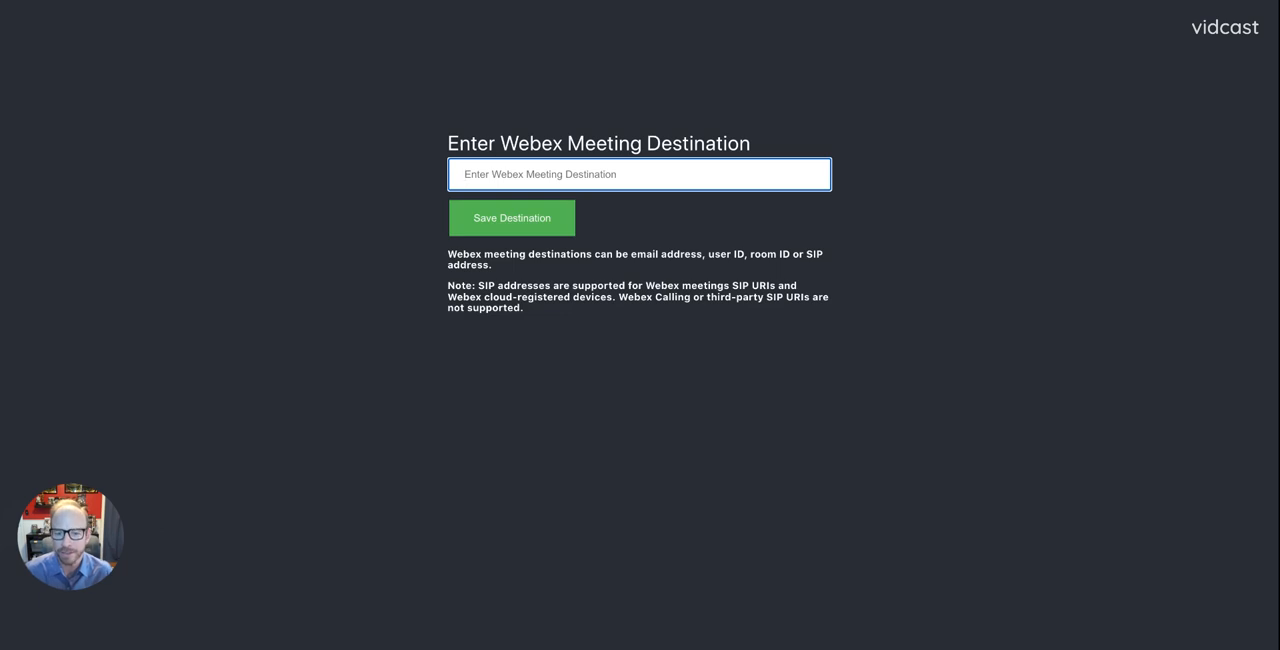
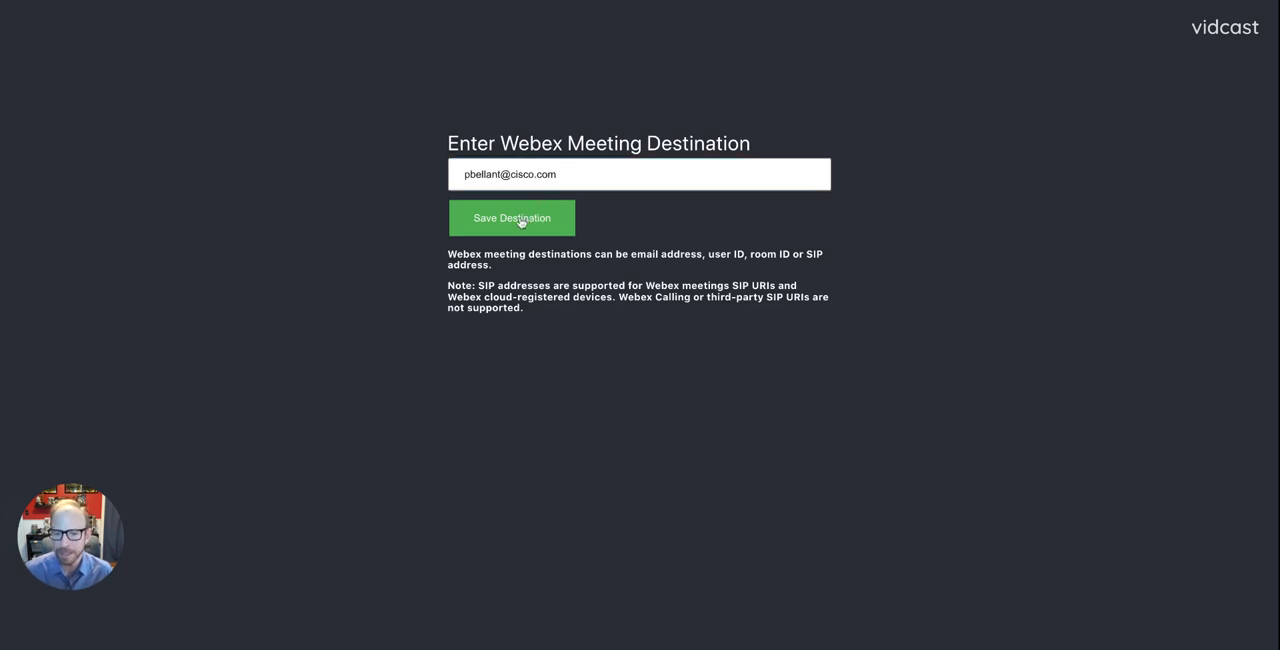
{"action": "left_click", "coordinate": [512, 218]}
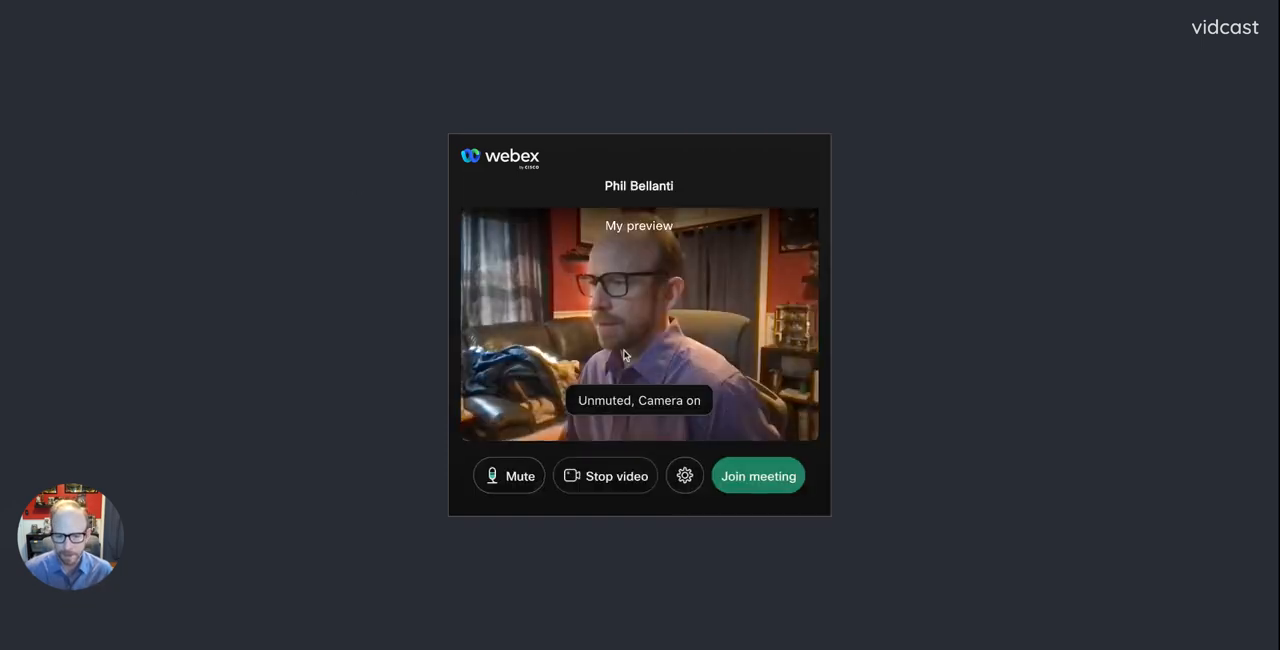
{"action": "mouse_move", "coordinate": [680, 476]}
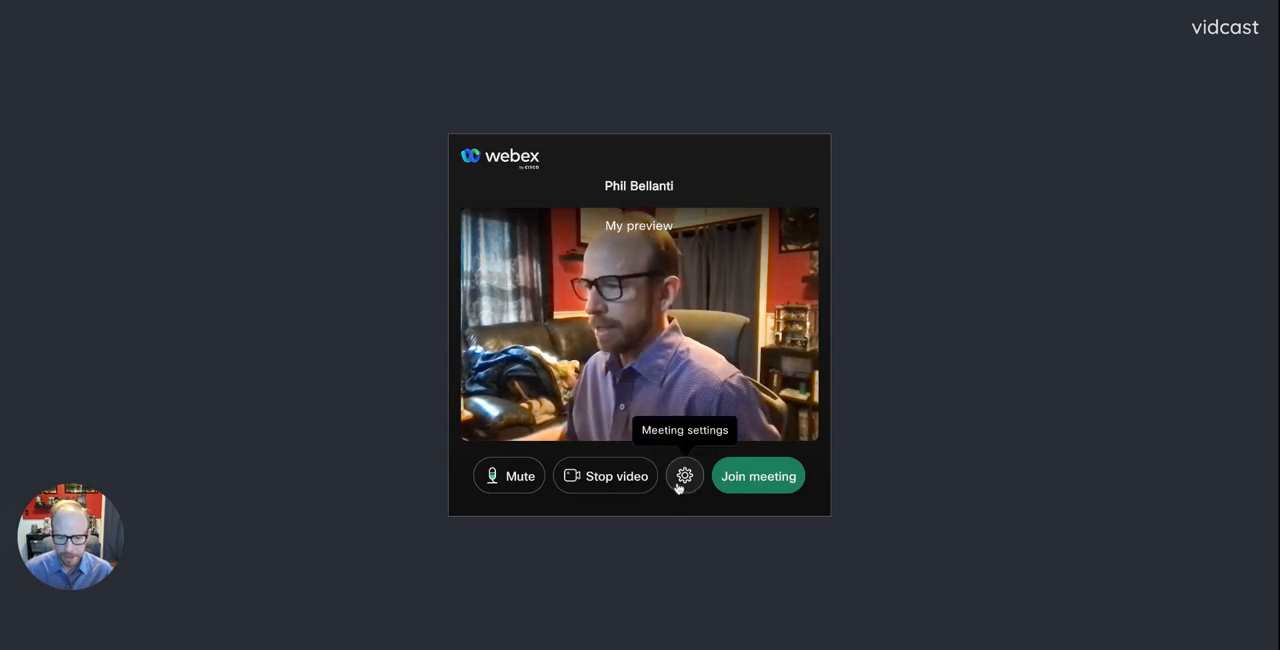
Switch the call to a different camera in the Video settings and return to the preview
{"action": "left_click", "coordinate": [678, 476]}
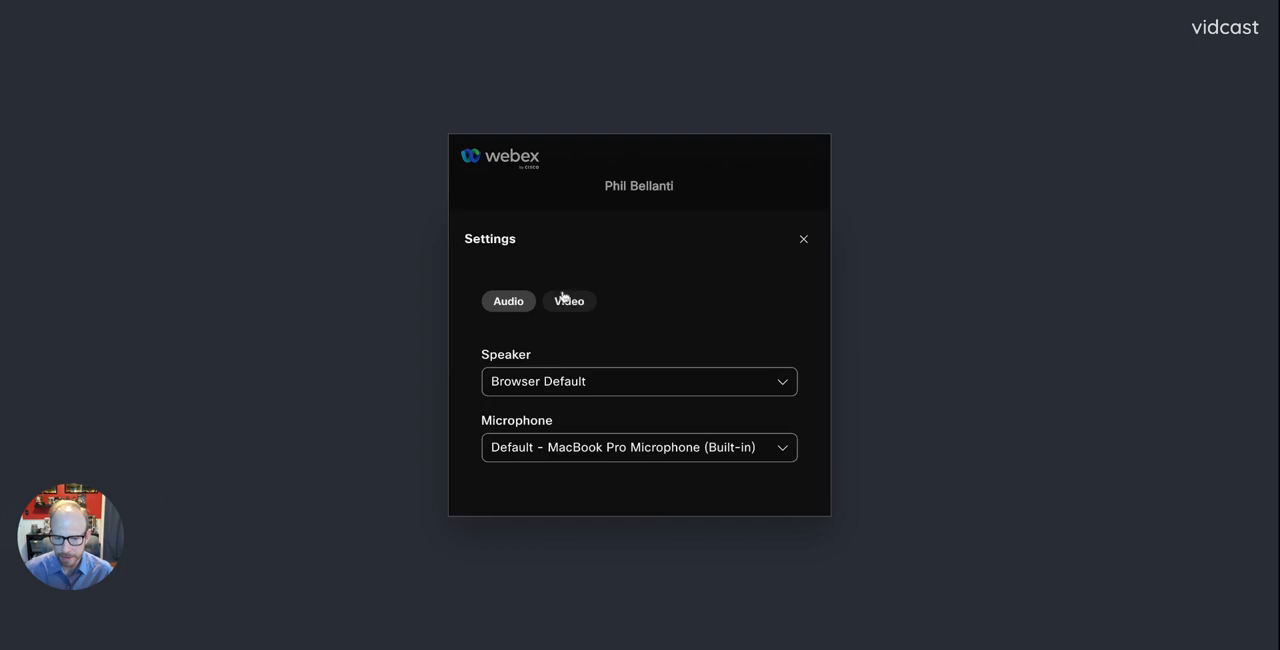
{"action": "left_click", "coordinate": [568, 300]}
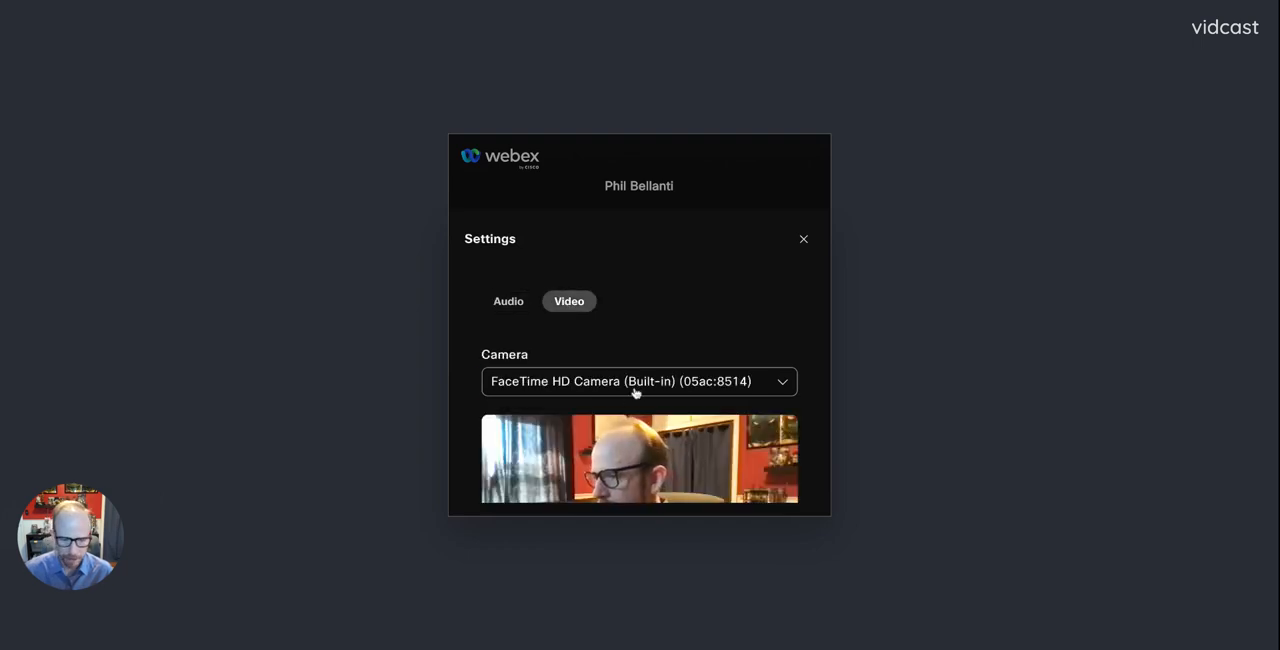
{"action": "left_click", "coordinate": [640, 380]}
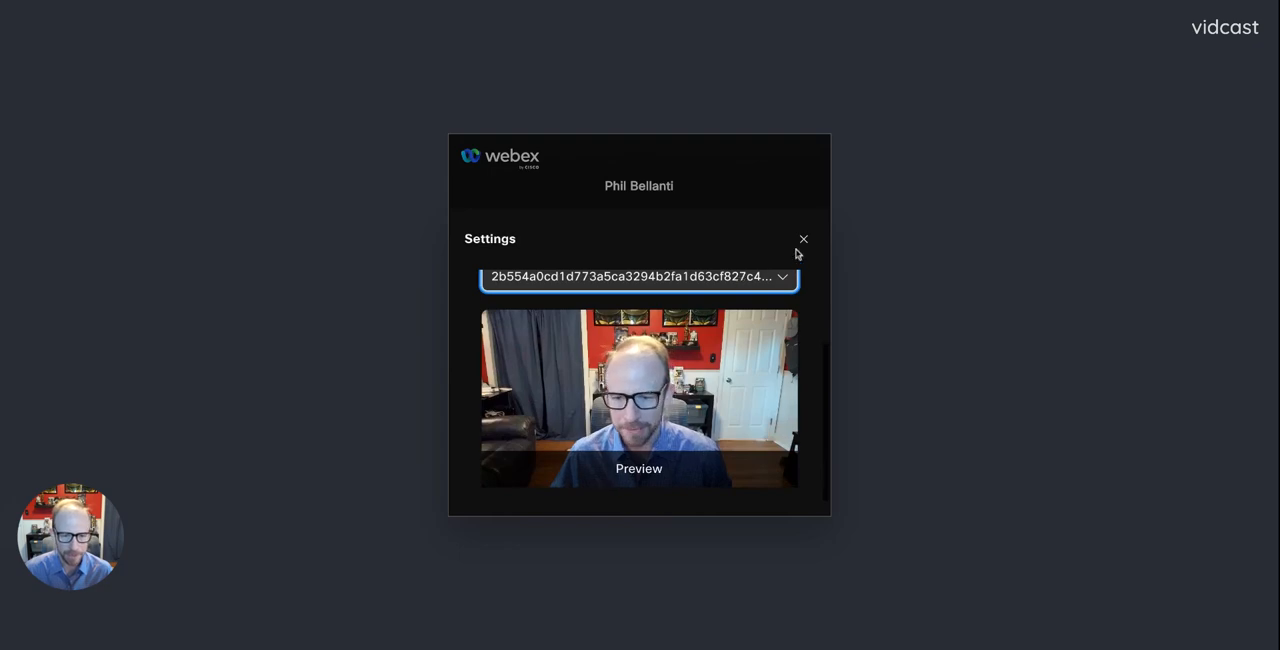
{"action": "left_click", "coordinate": [800, 238]}
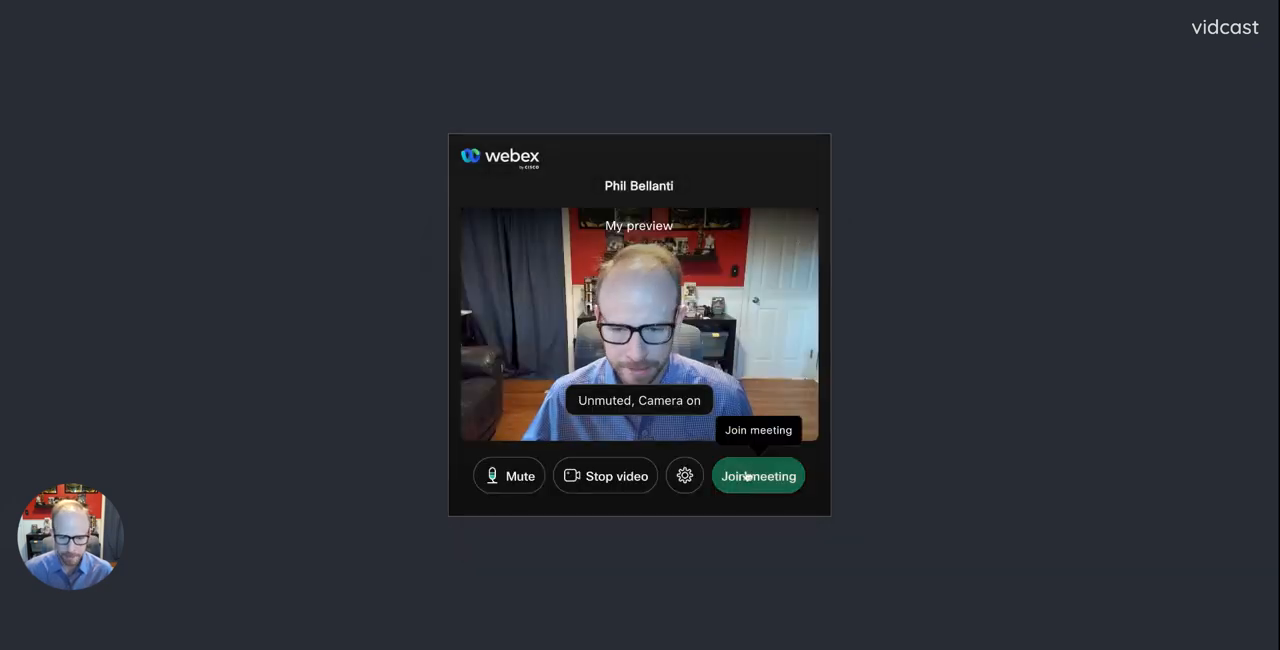
Join the video call with the co-worker, then leave the meeting
{"action": "left_click", "coordinate": [756, 476]}
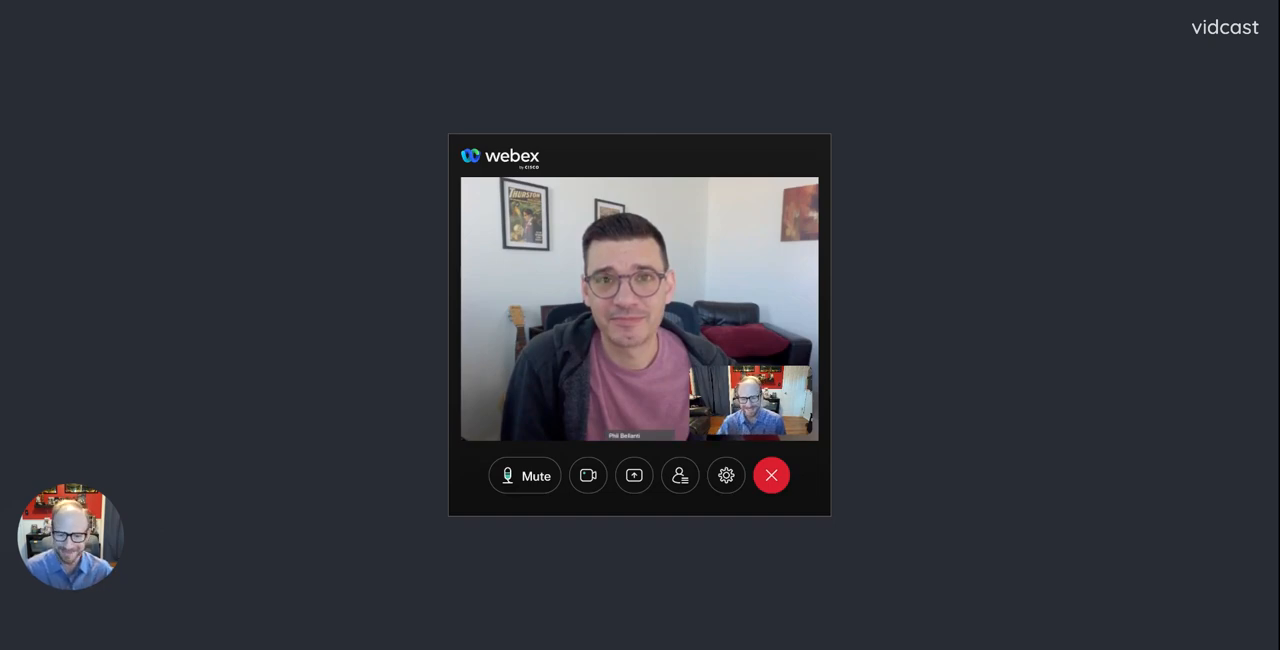
{"action": "mouse_move", "coordinate": [770, 476]}
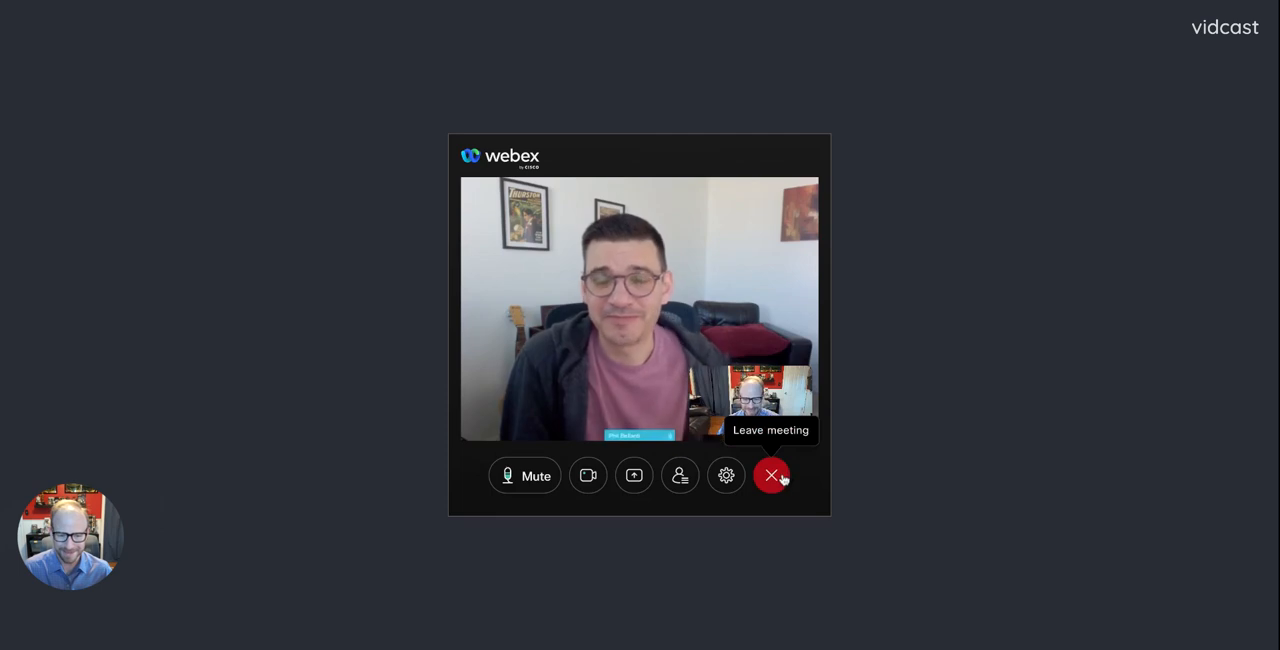
{"action": "left_click", "coordinate": [768, 476]}
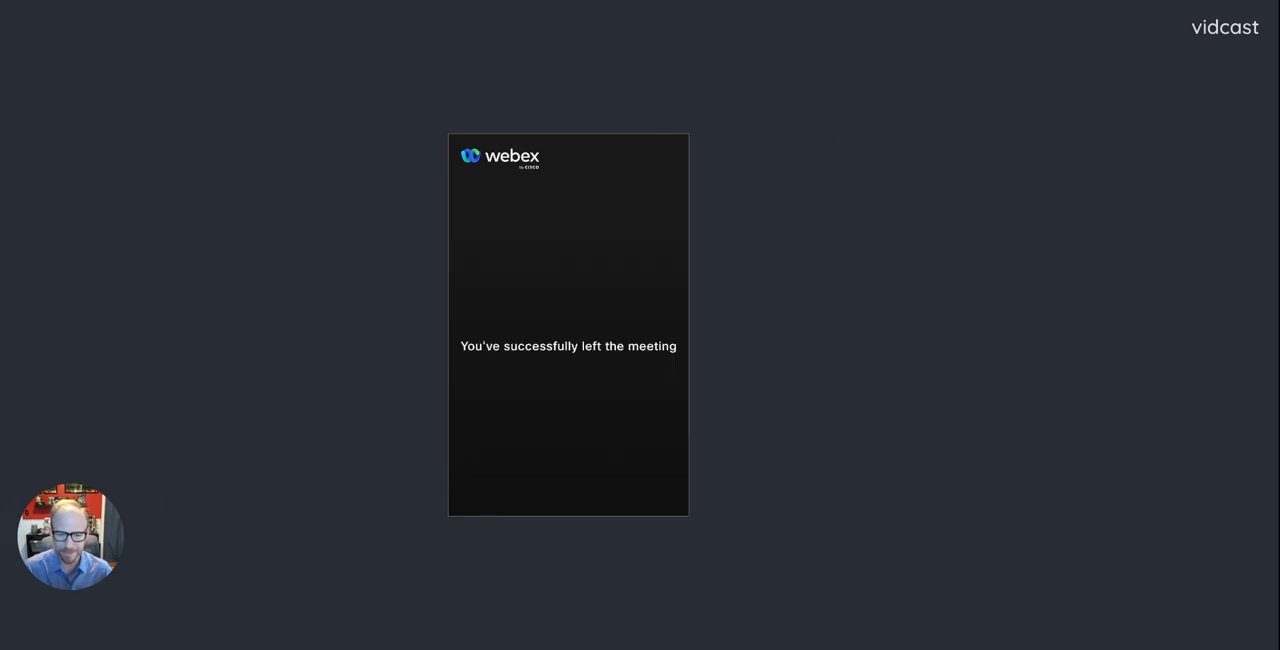